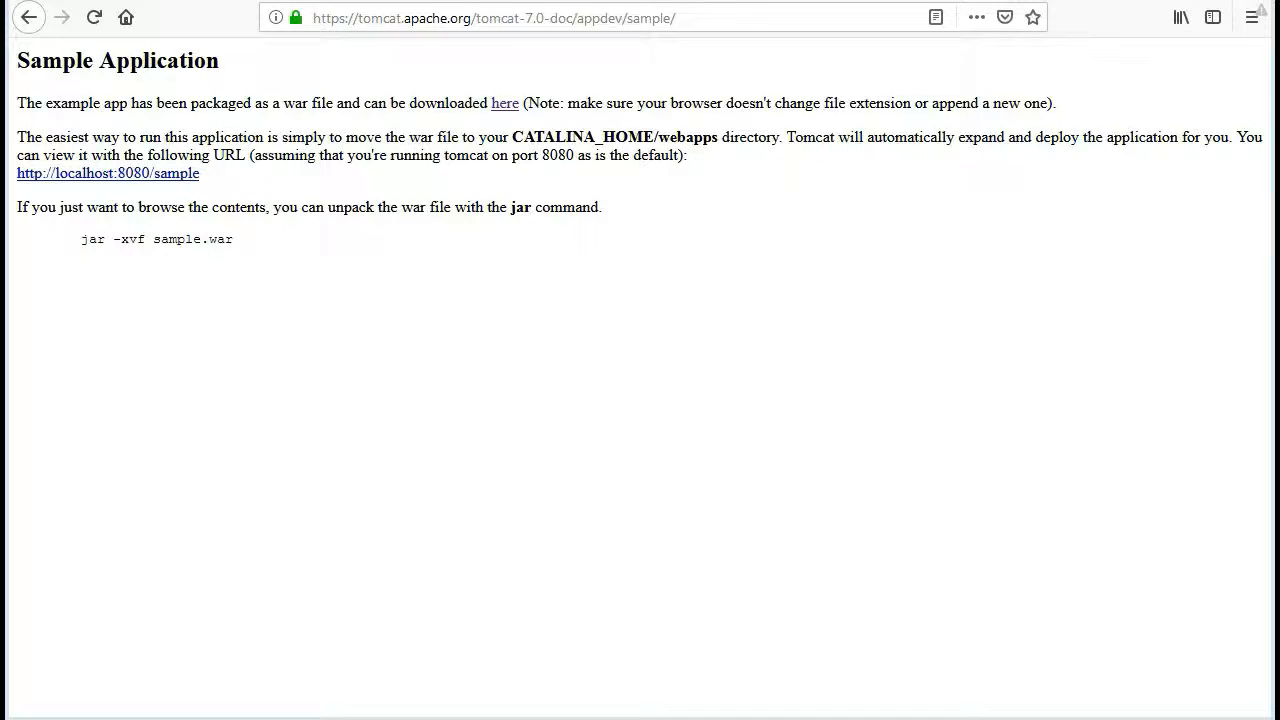
mouse_move(505, 103)
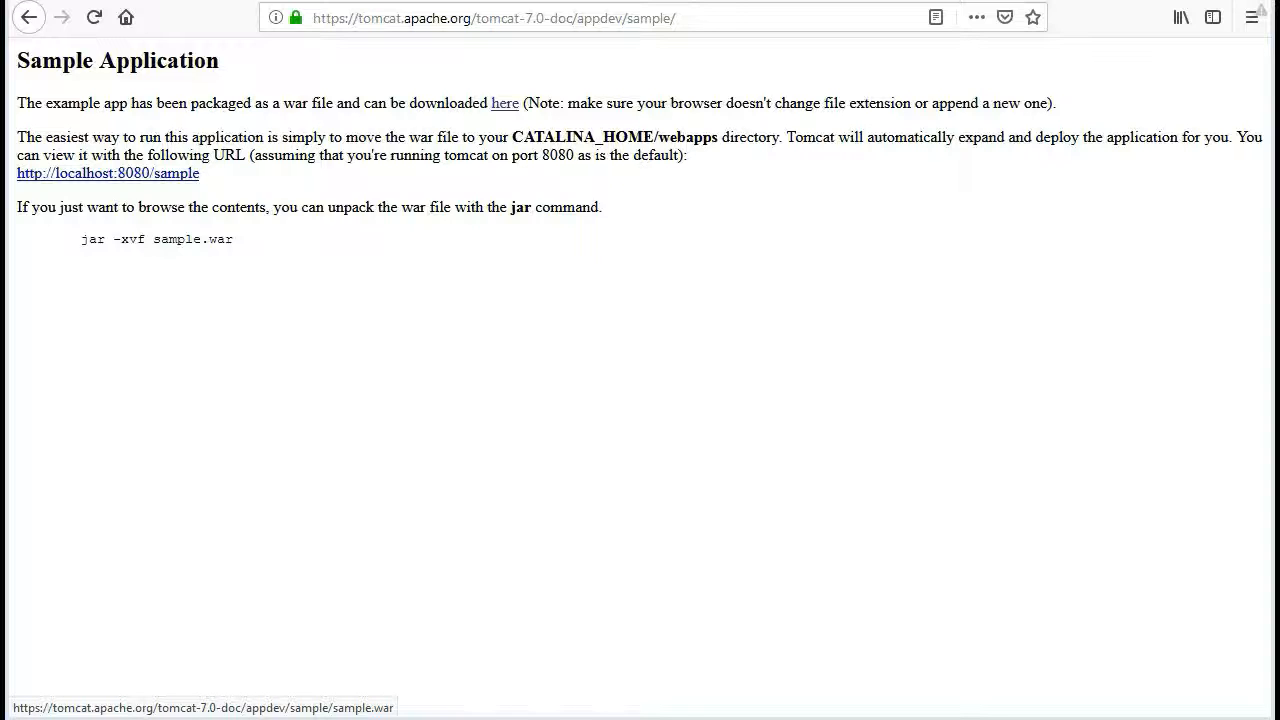
Download sample.war from the Tomcat Sample Application page and note the webapps deployment sentence
click(506, 102)
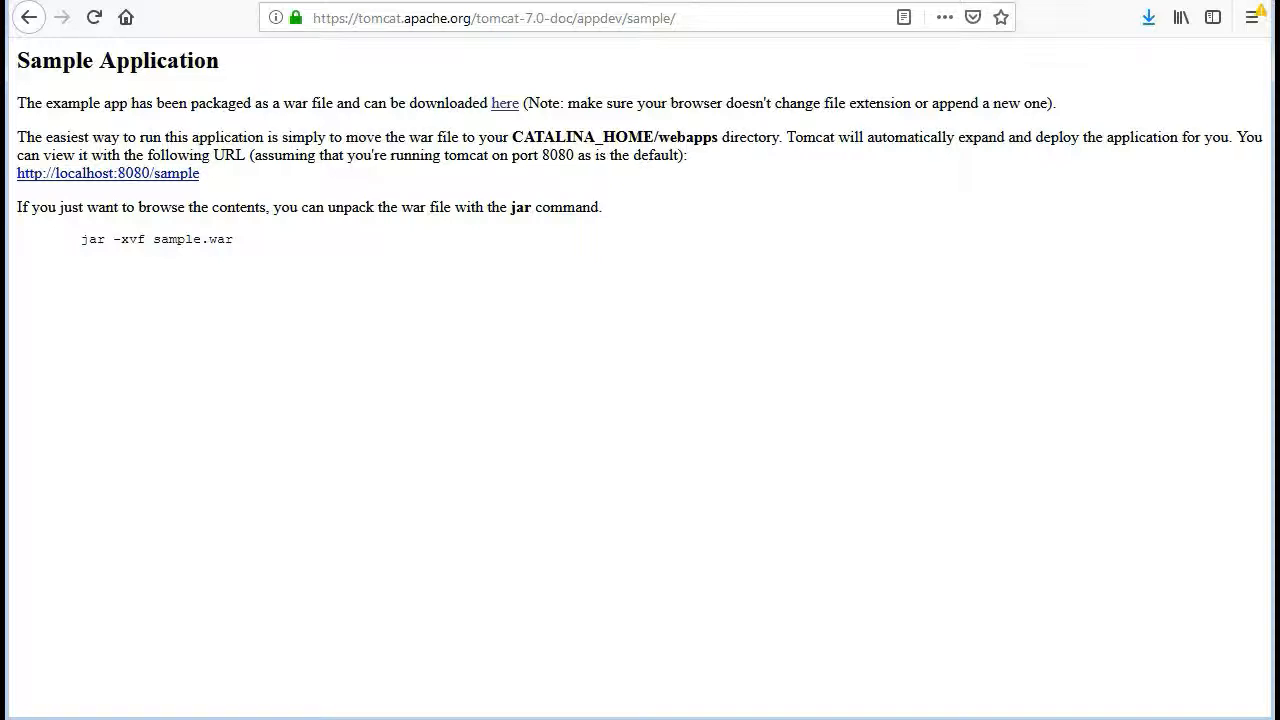
drag(16, 137, 308, 137)
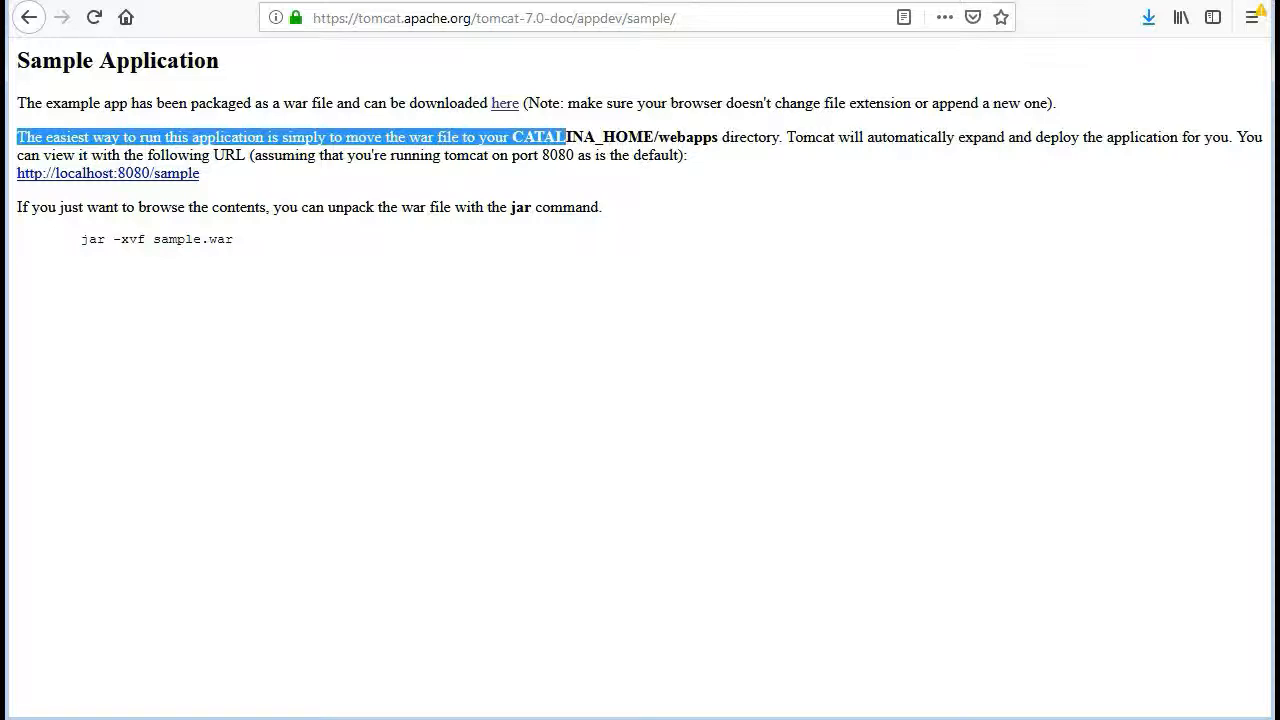
drag(560, 137, 790, 137)
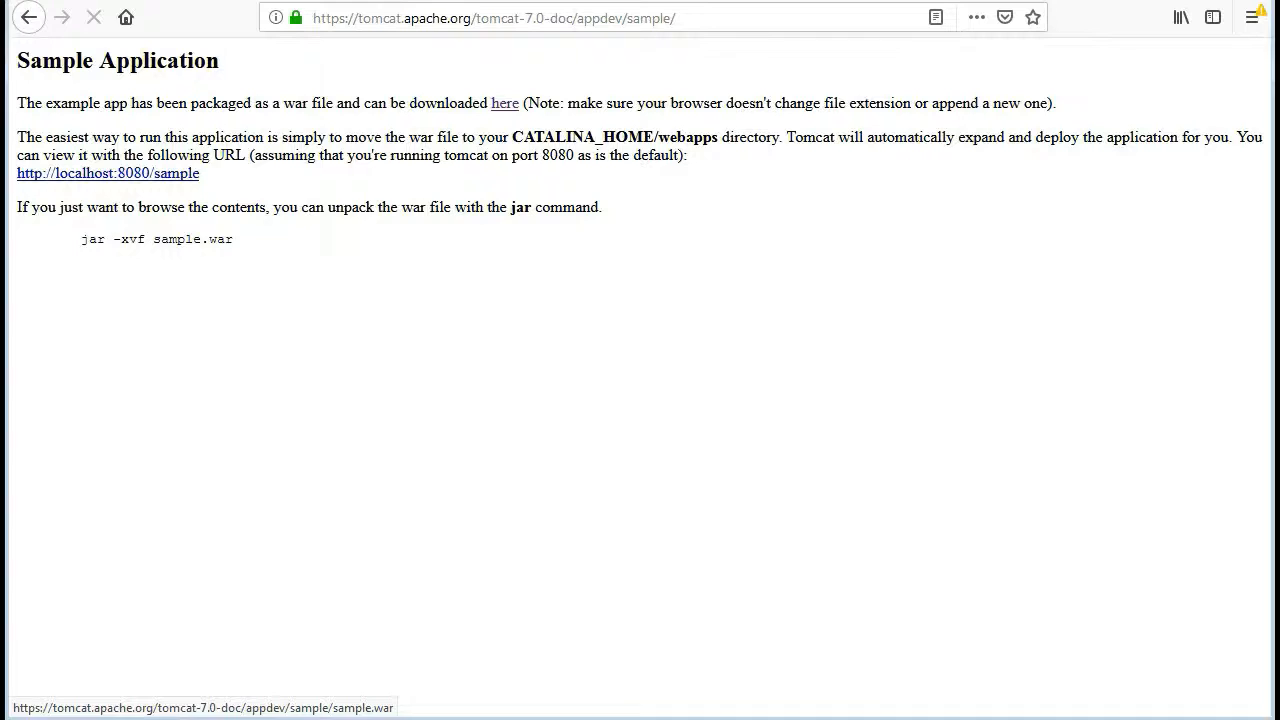
click(506, 103)
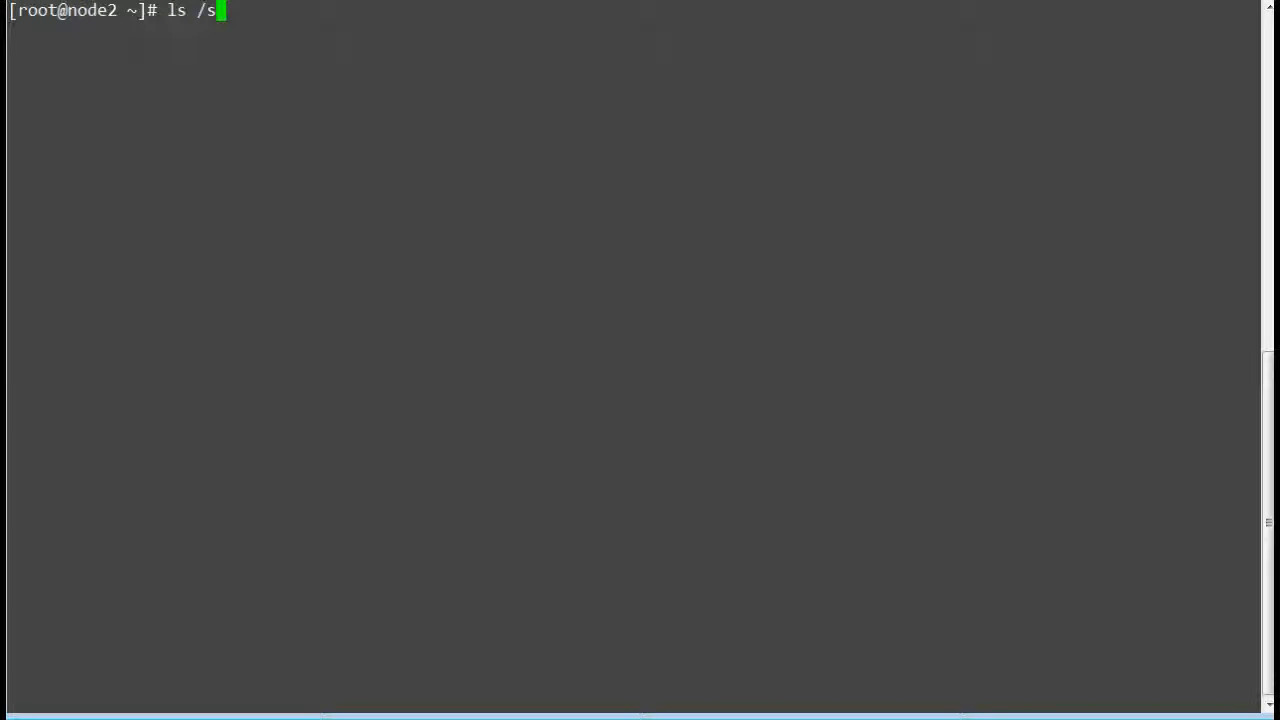
Confirm /root/sample.war exists and yum install tomcat and tomcat-webapps
text(root/sample.war)
text(yum)
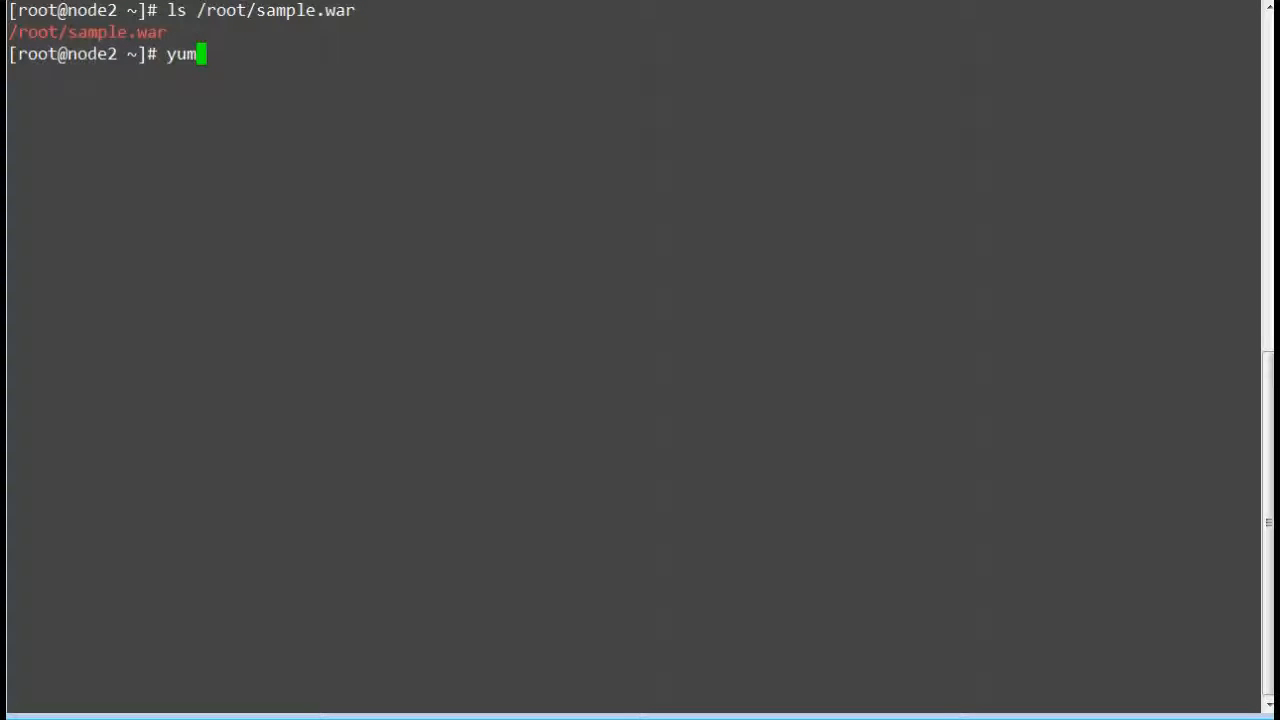
text(install t)
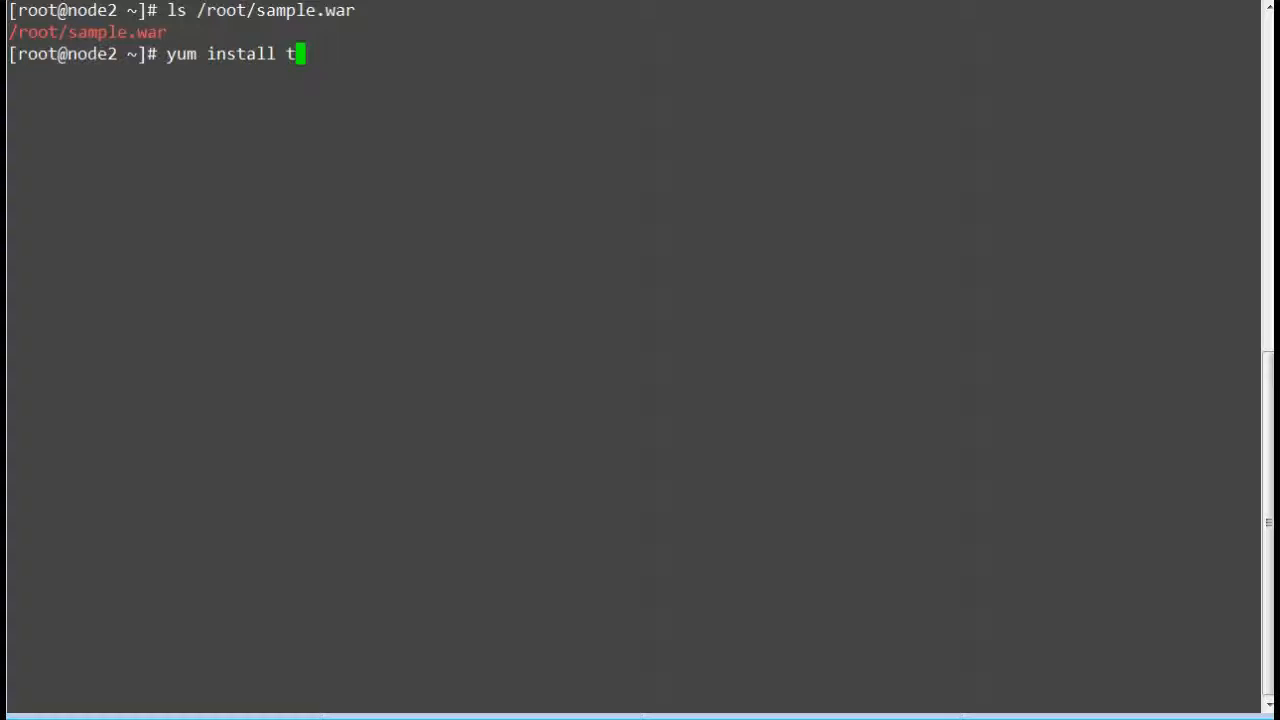
text(omcat to)
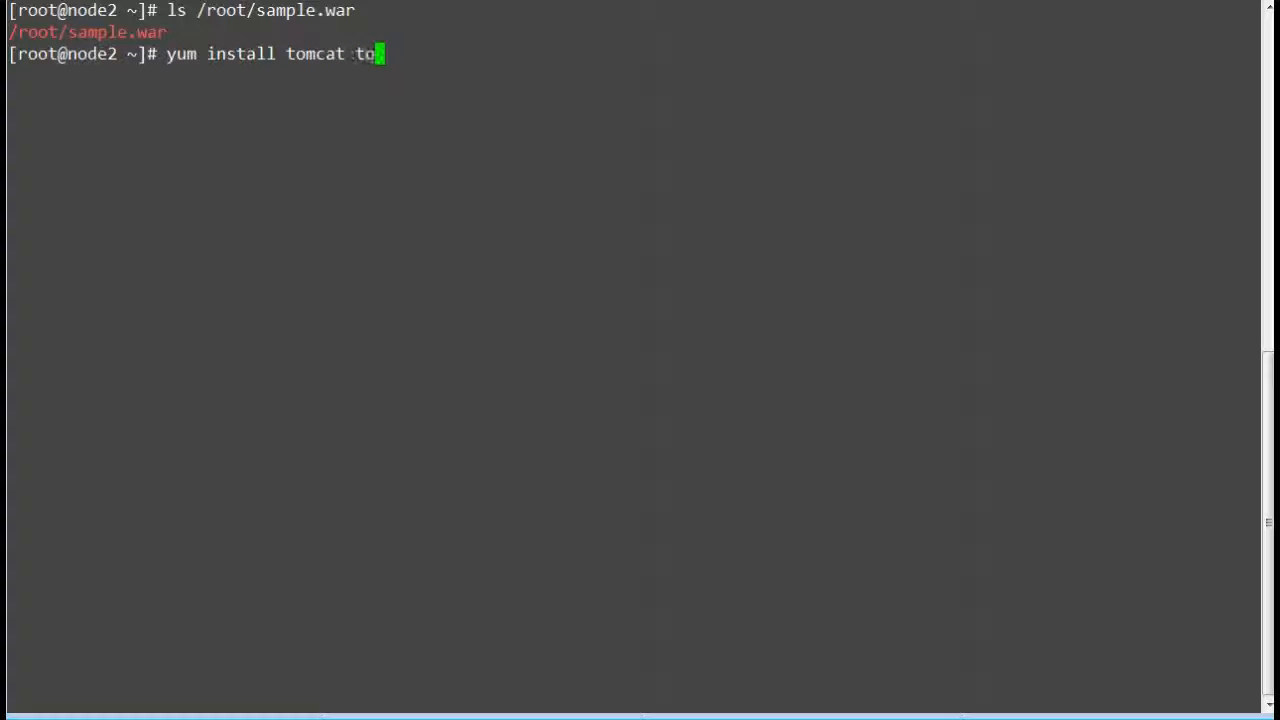
text(mcat-webap)
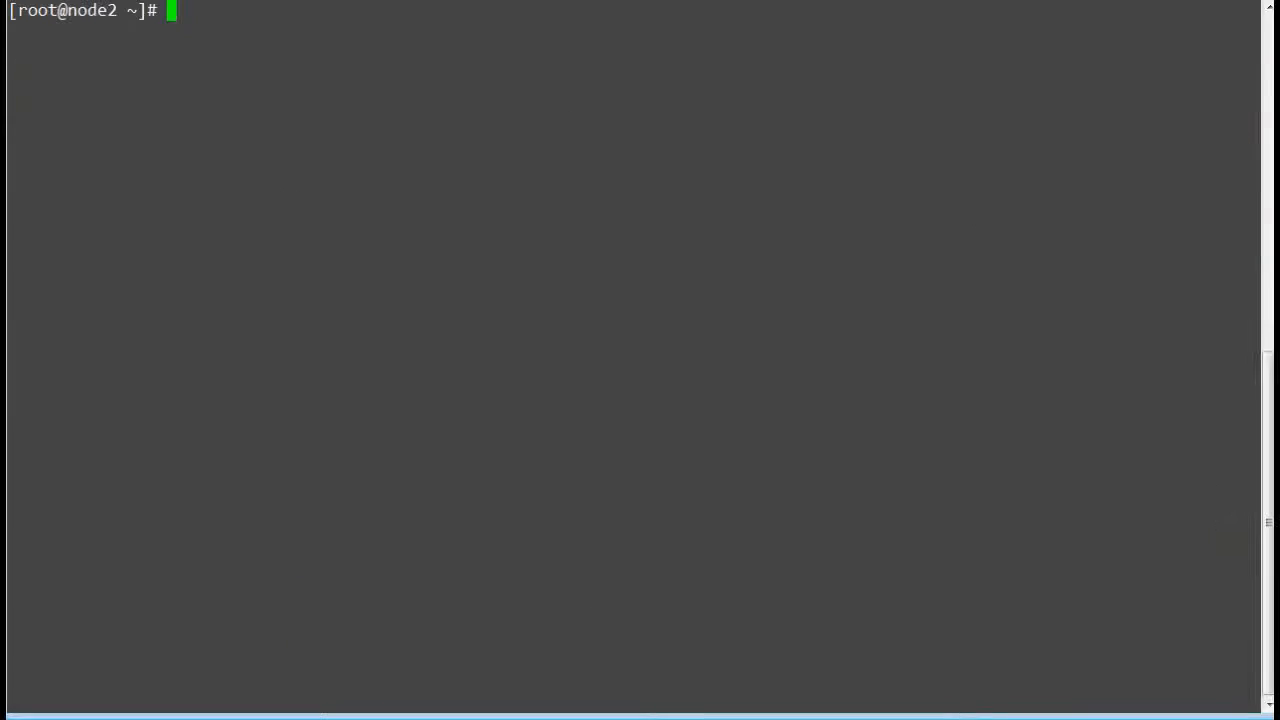
Copy /root/sample.war into /usr/share/tomcat/webapps/
text(cp /root/)
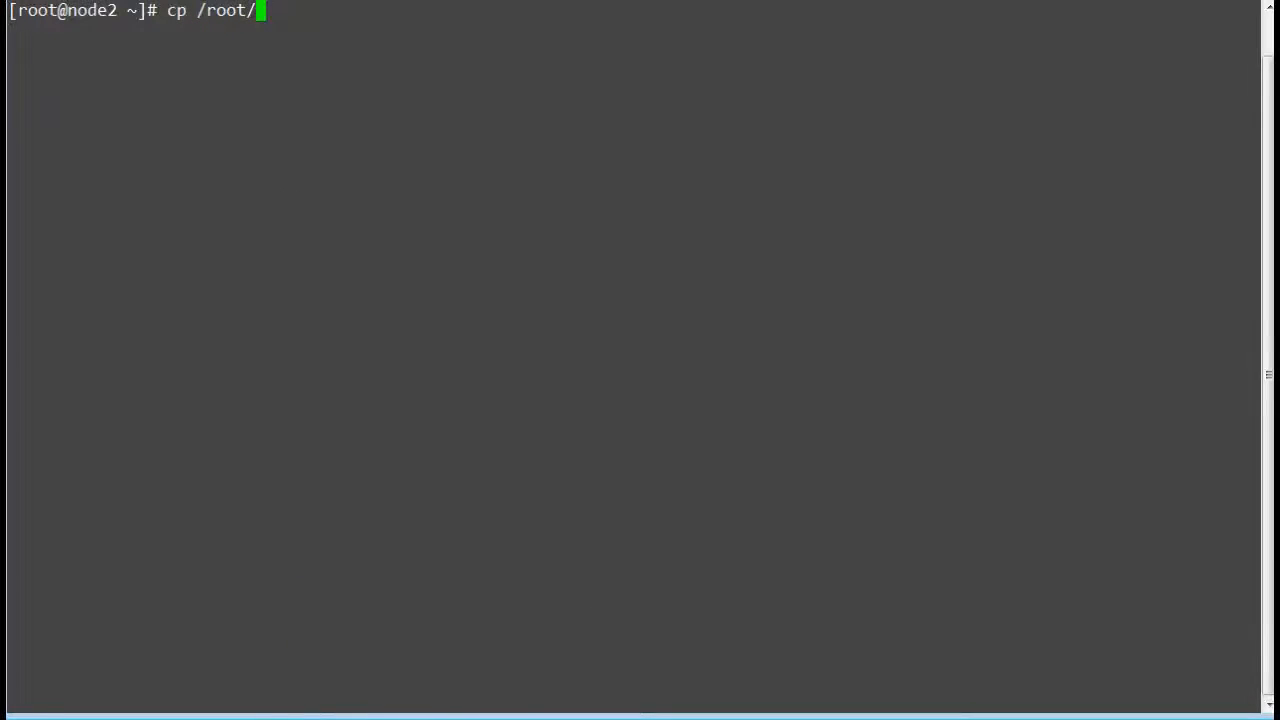
text(sample.war)
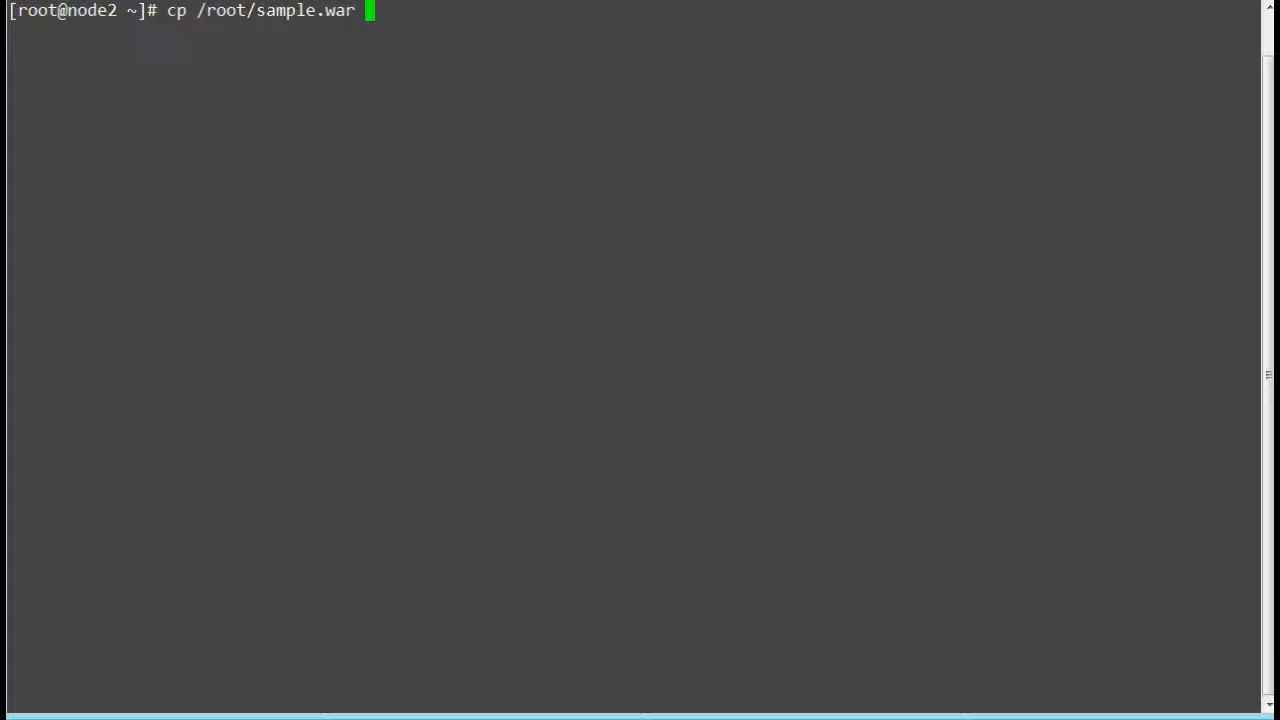
text(/)
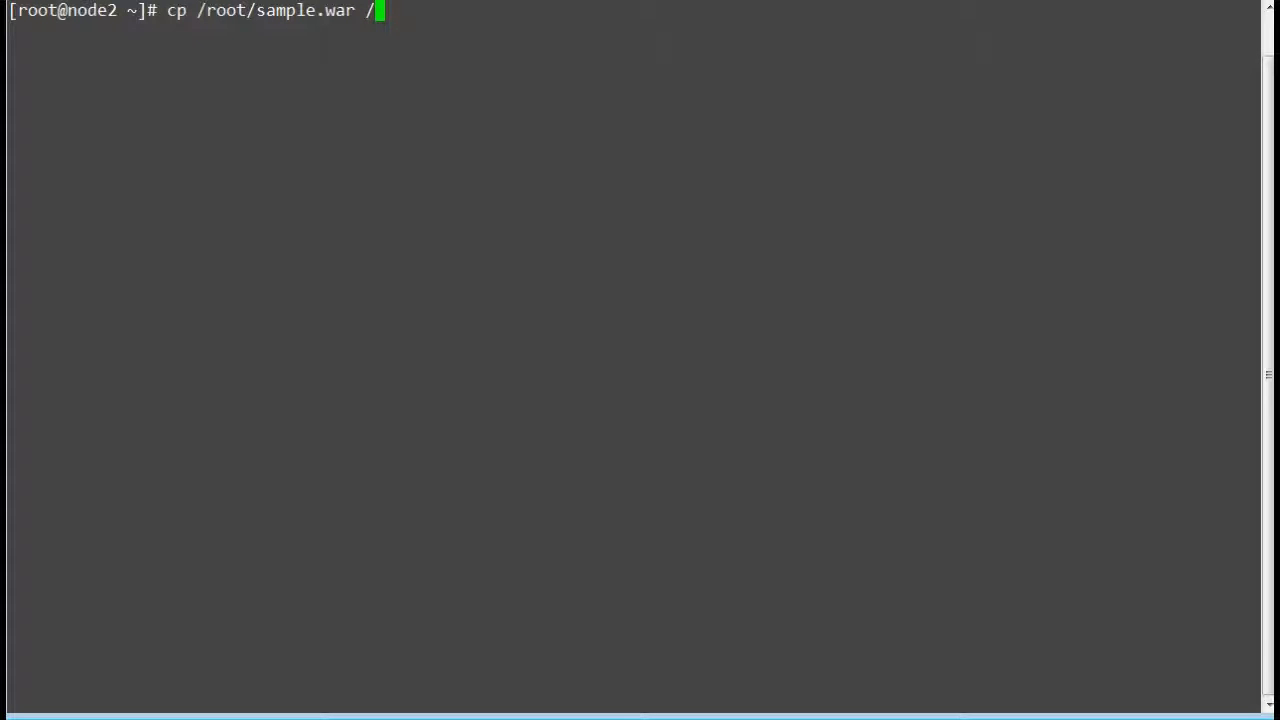
text(usr/s)
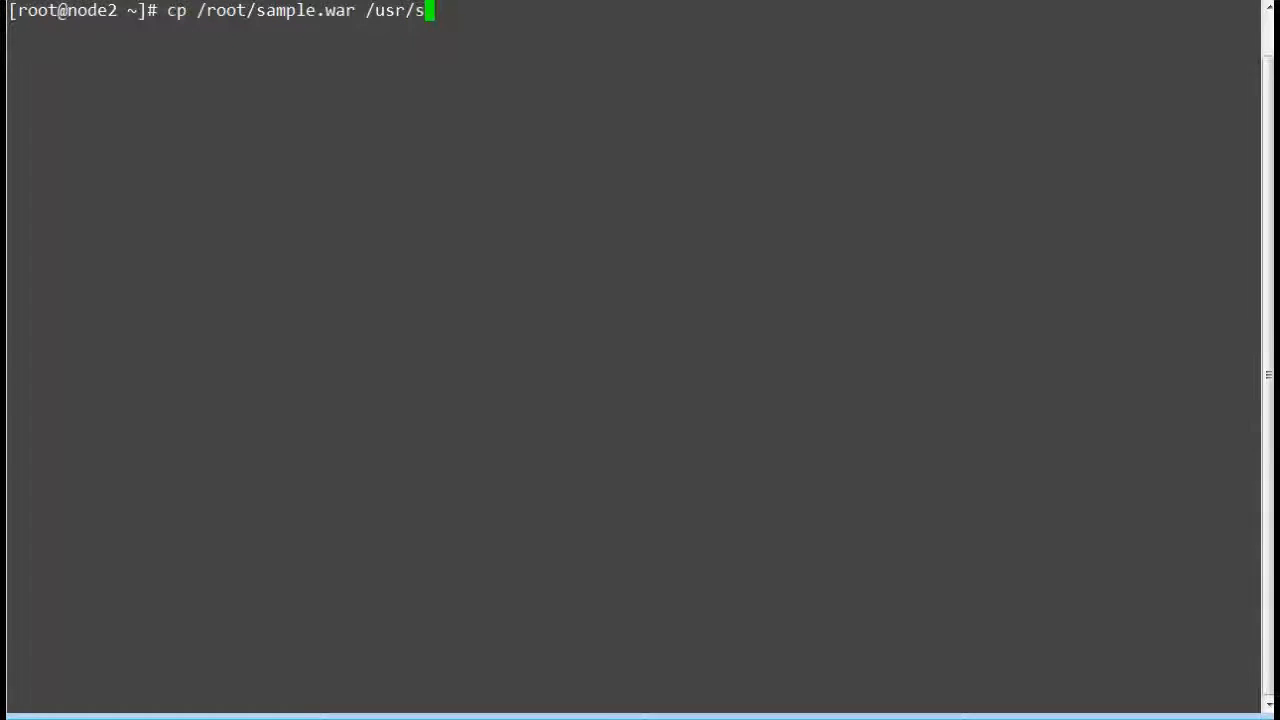
text(hare/tomcat/)
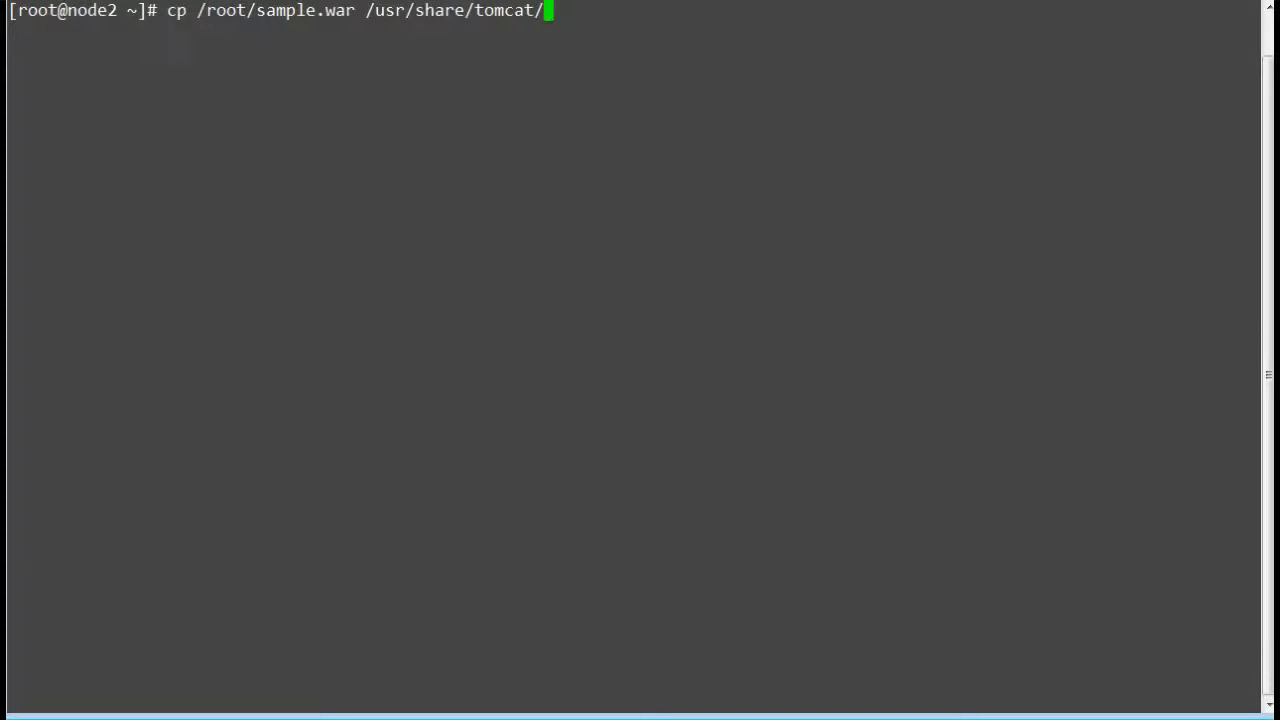
text(webapps/)
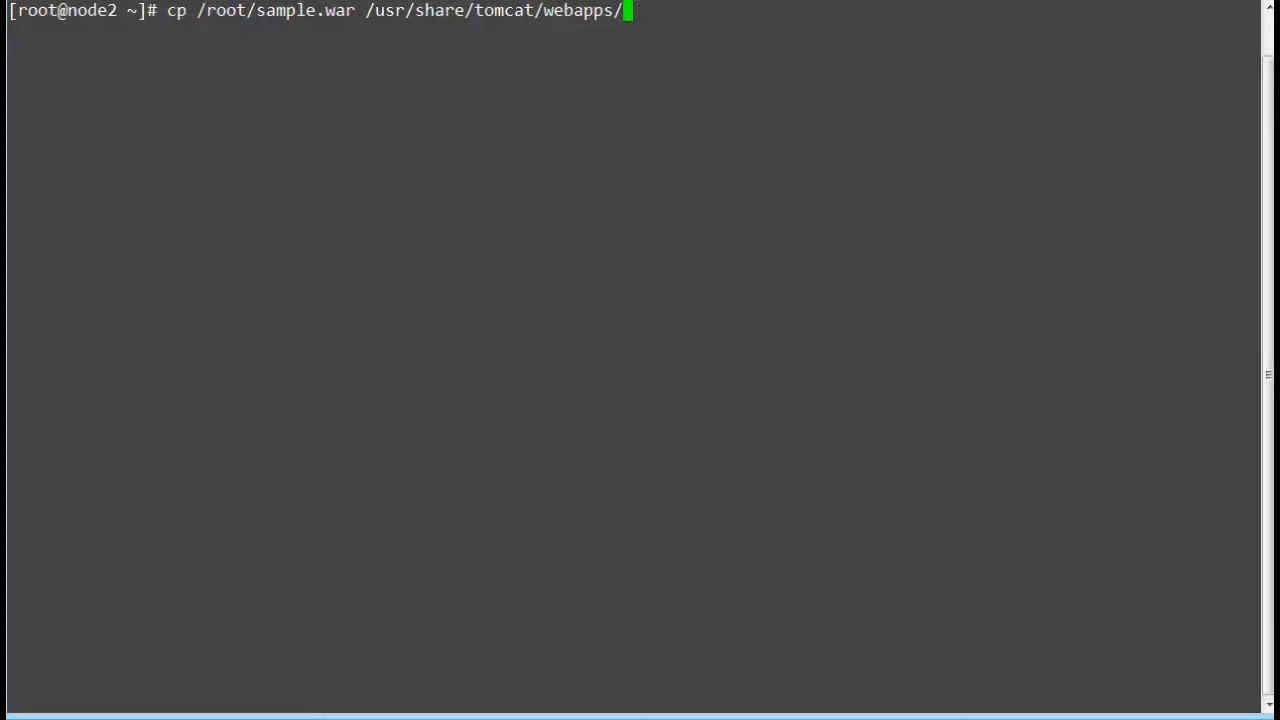
Restart the tomcat service with systemctl
text(systemctl rest)
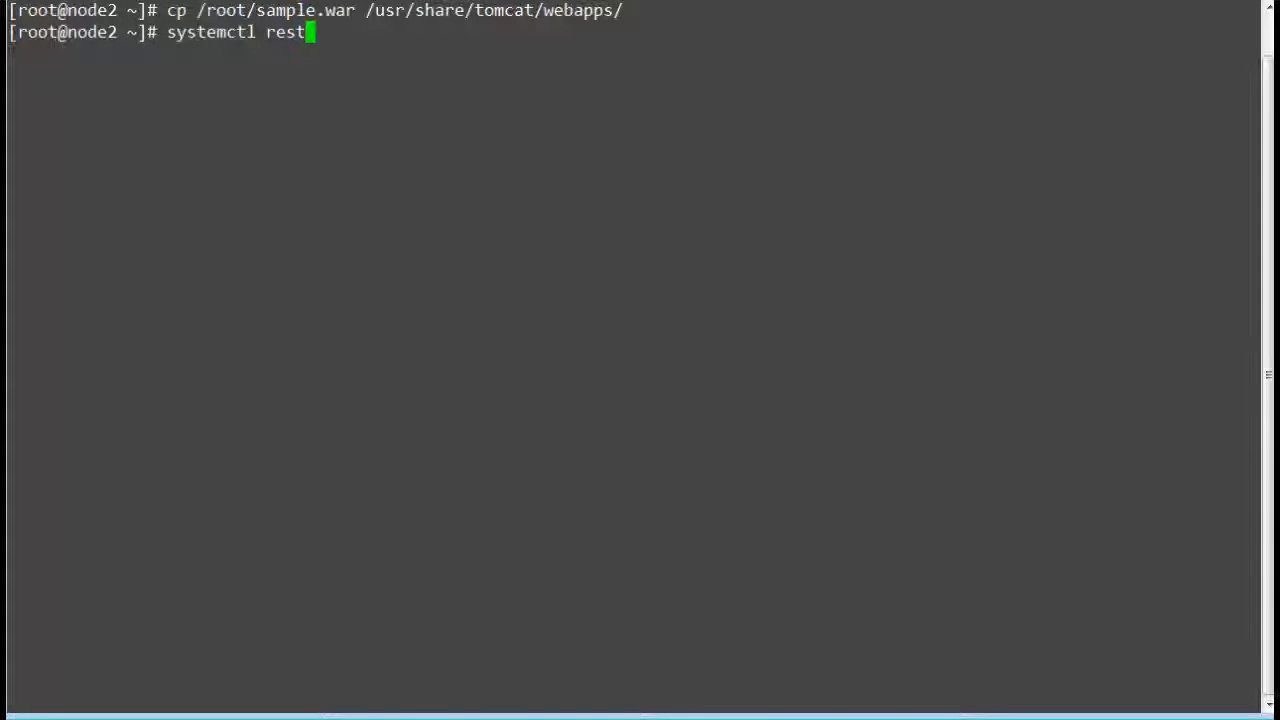
text(art tomcat)
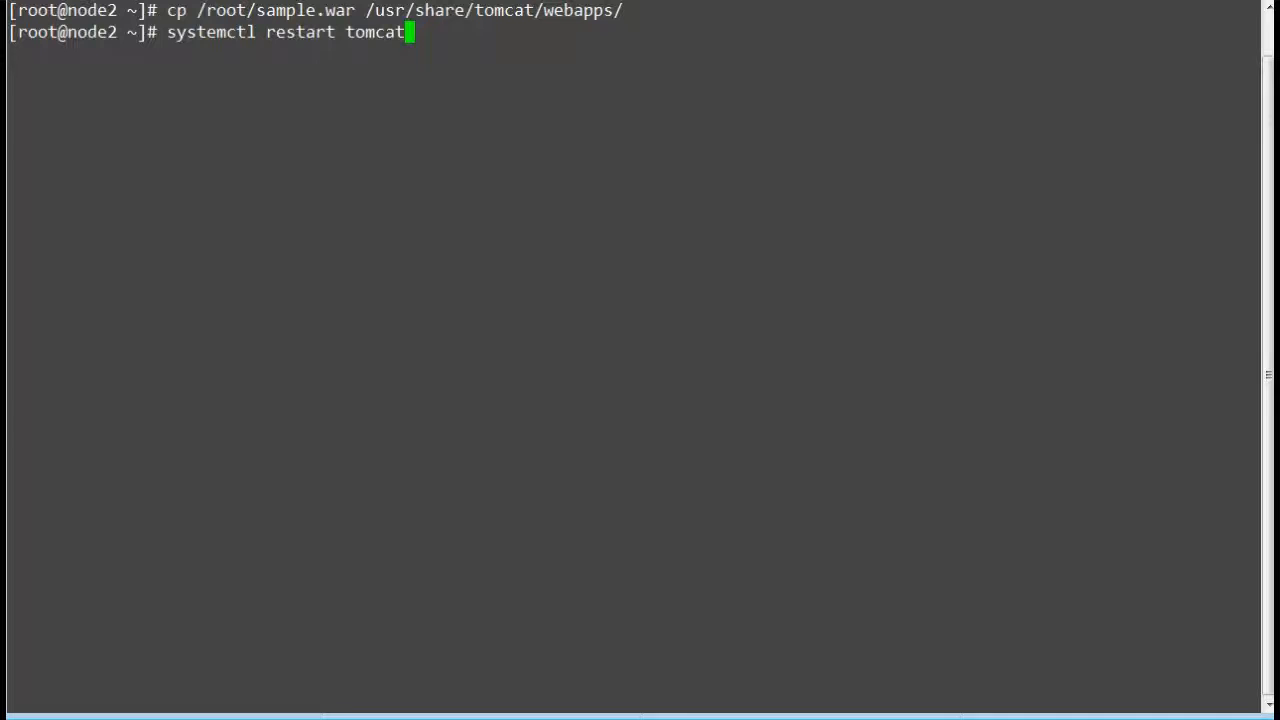
text(ls)
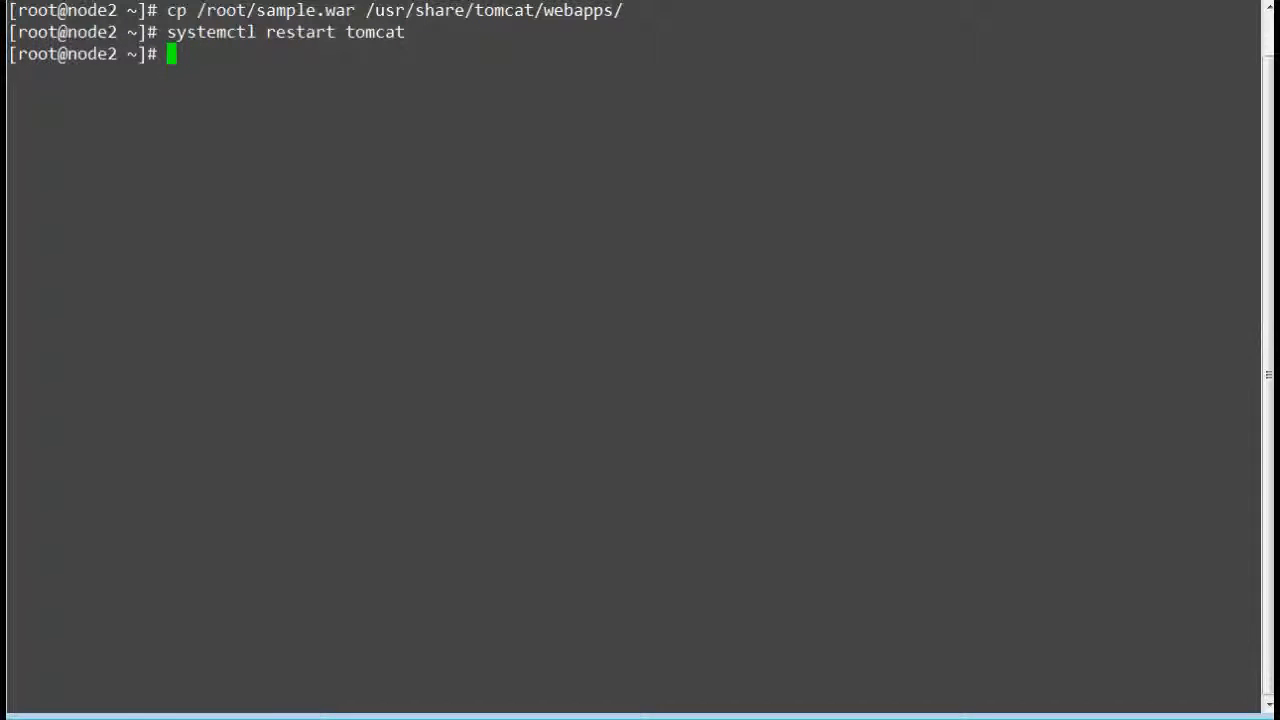
List /usr/share/tomcat/webapps/ and its unpacked sample folder
text(ls)
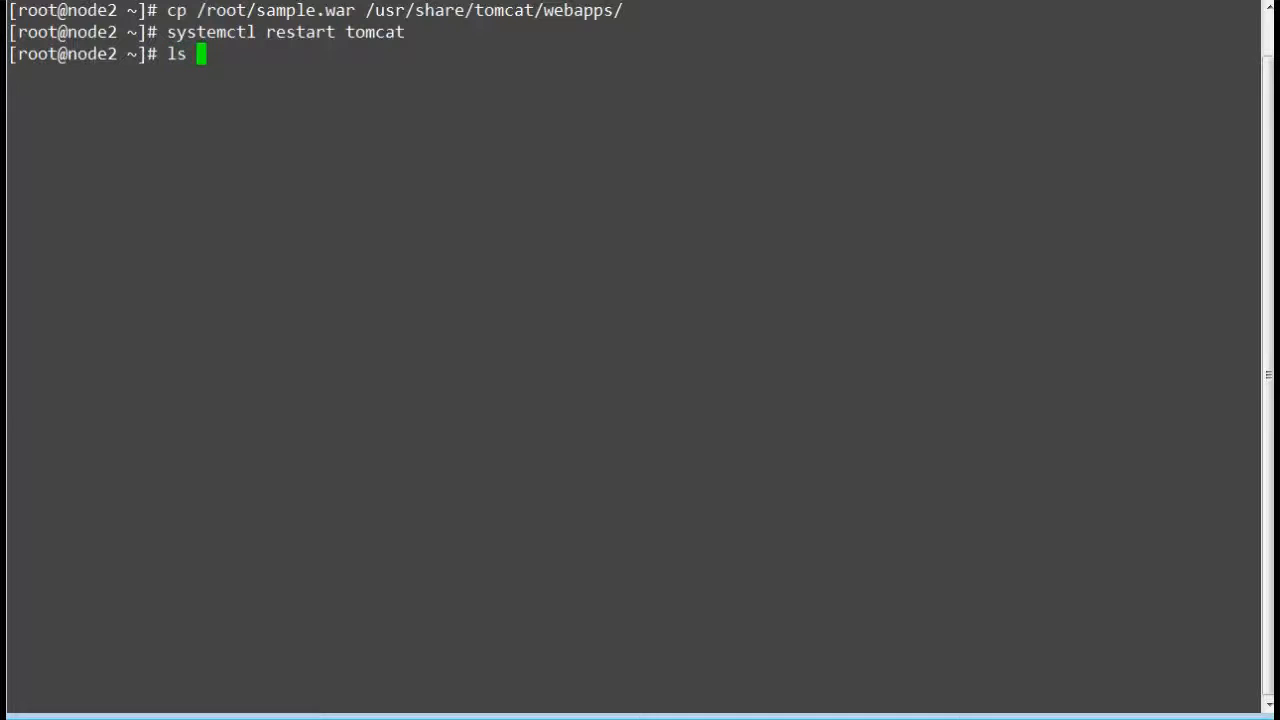
text(/usr/share/tomcat/webapps/)
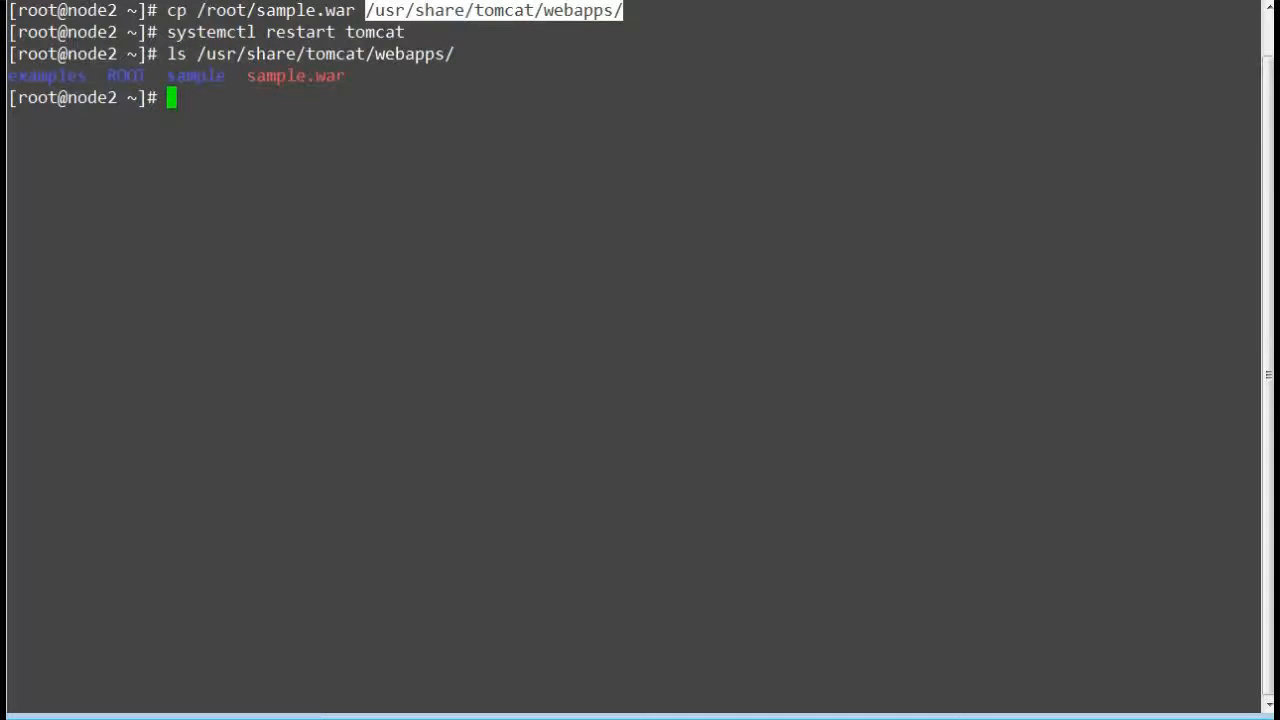
text(ls s)
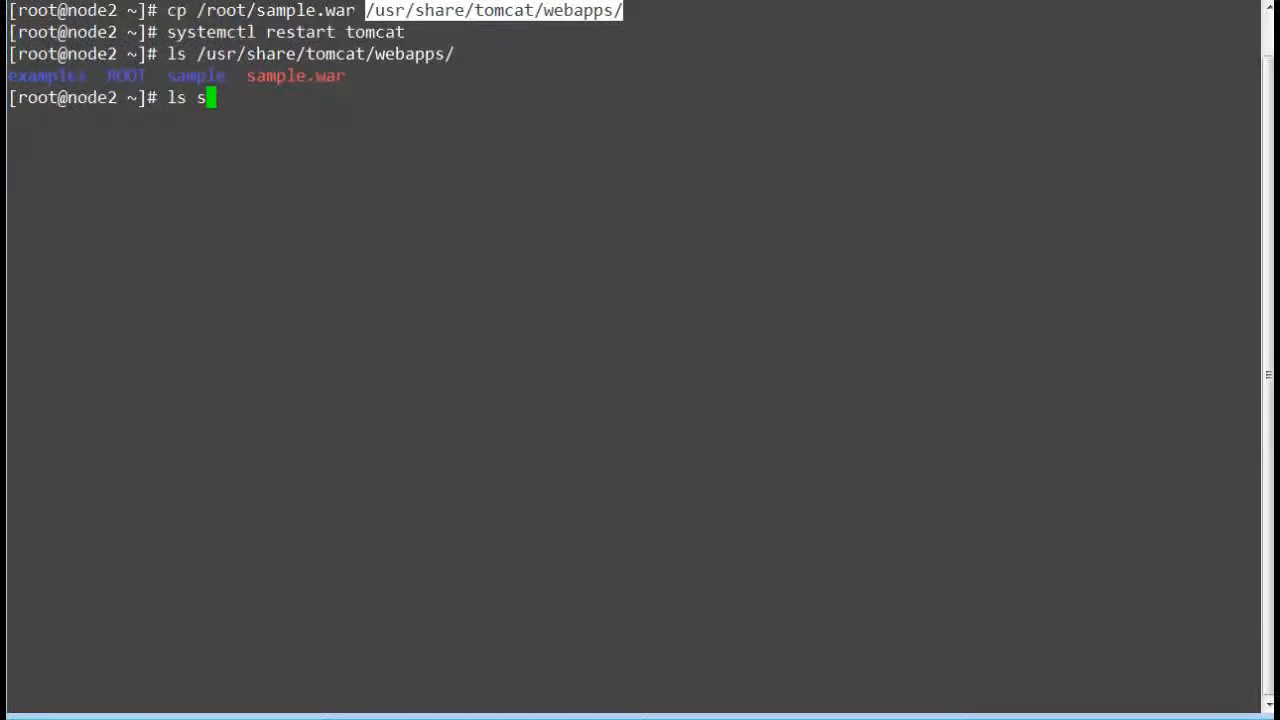
key(ctrl+c)
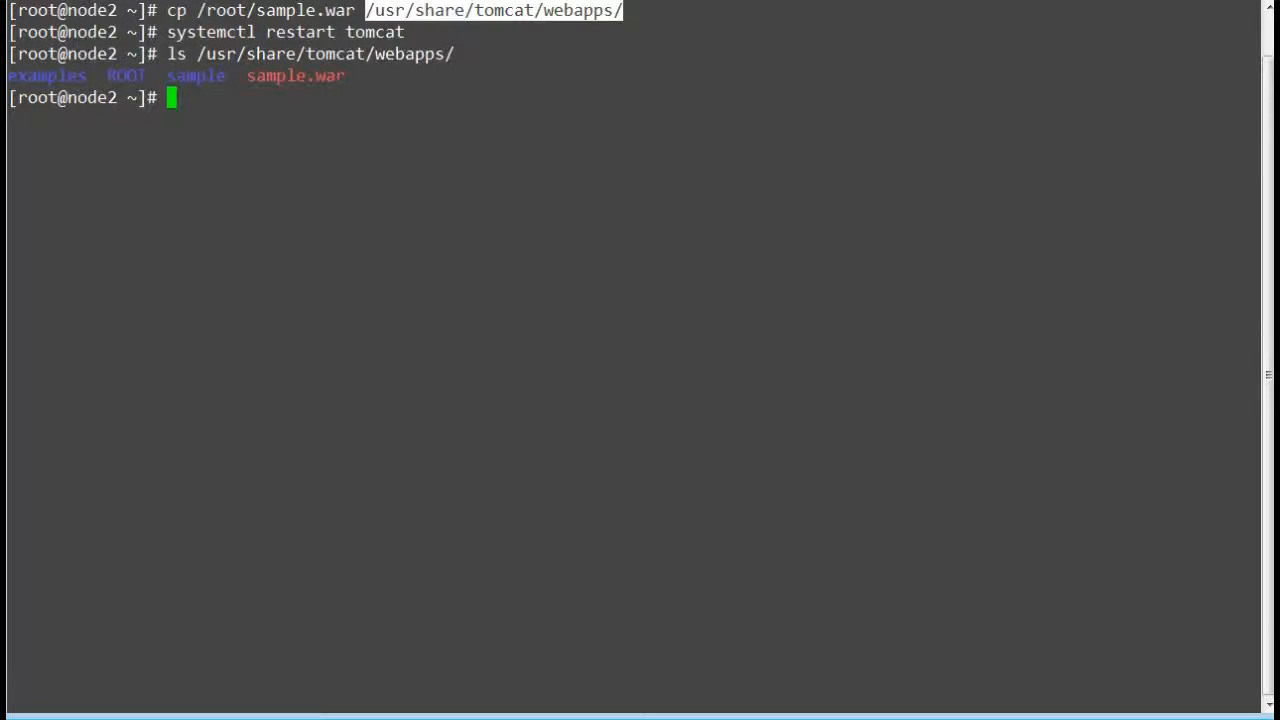
text(ls)
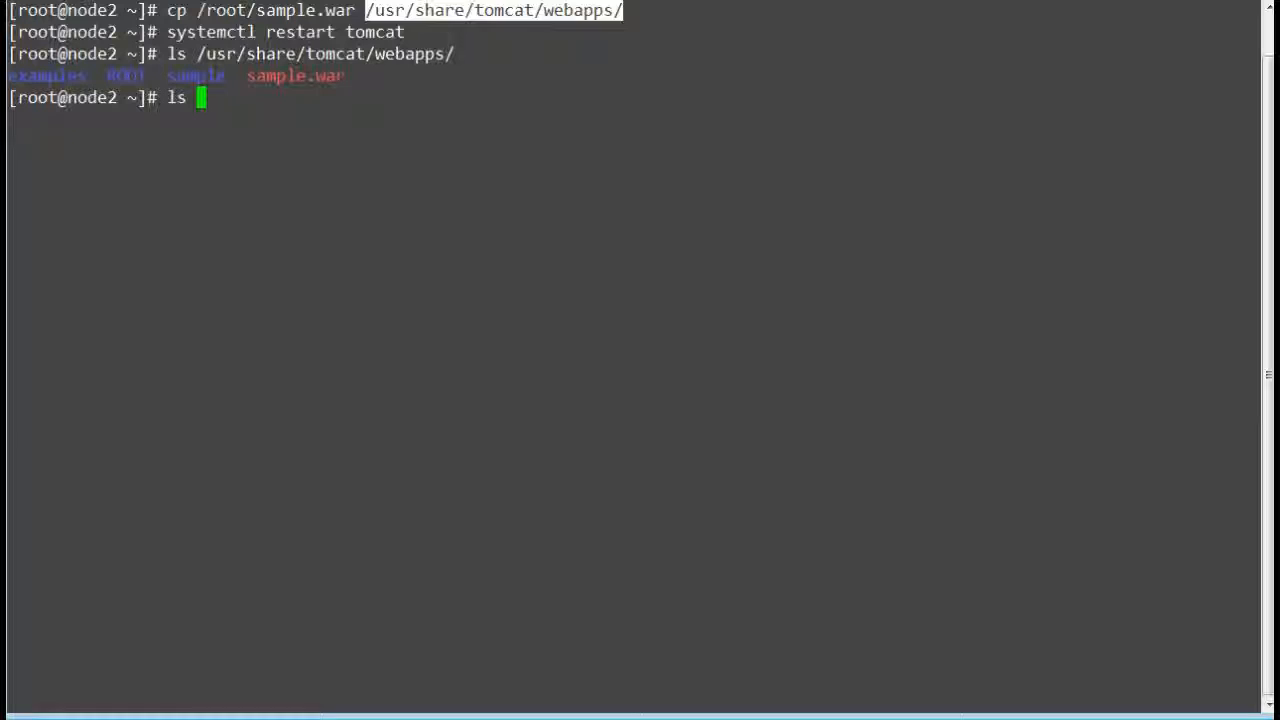
text(/usr/share/tomcat/webapps/sample)
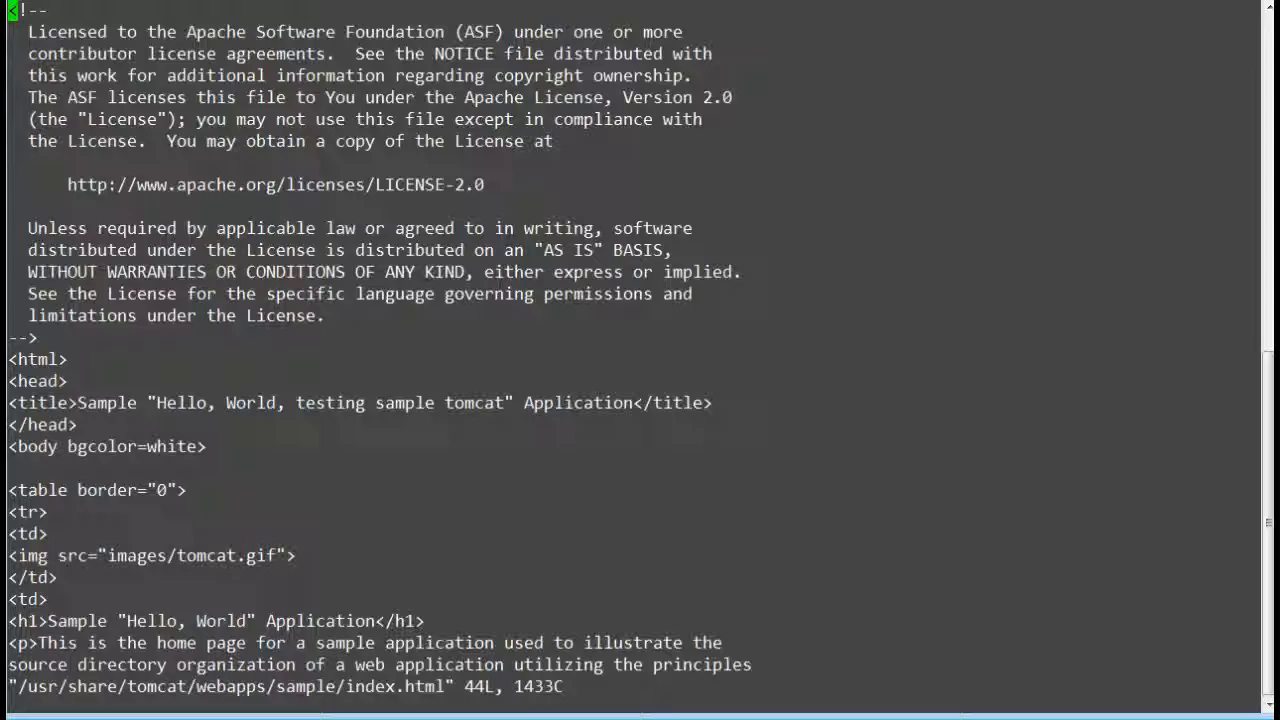
Insert 'testing sample page "' into the index.html heading after "Hello, World"
scroll(down, 3)
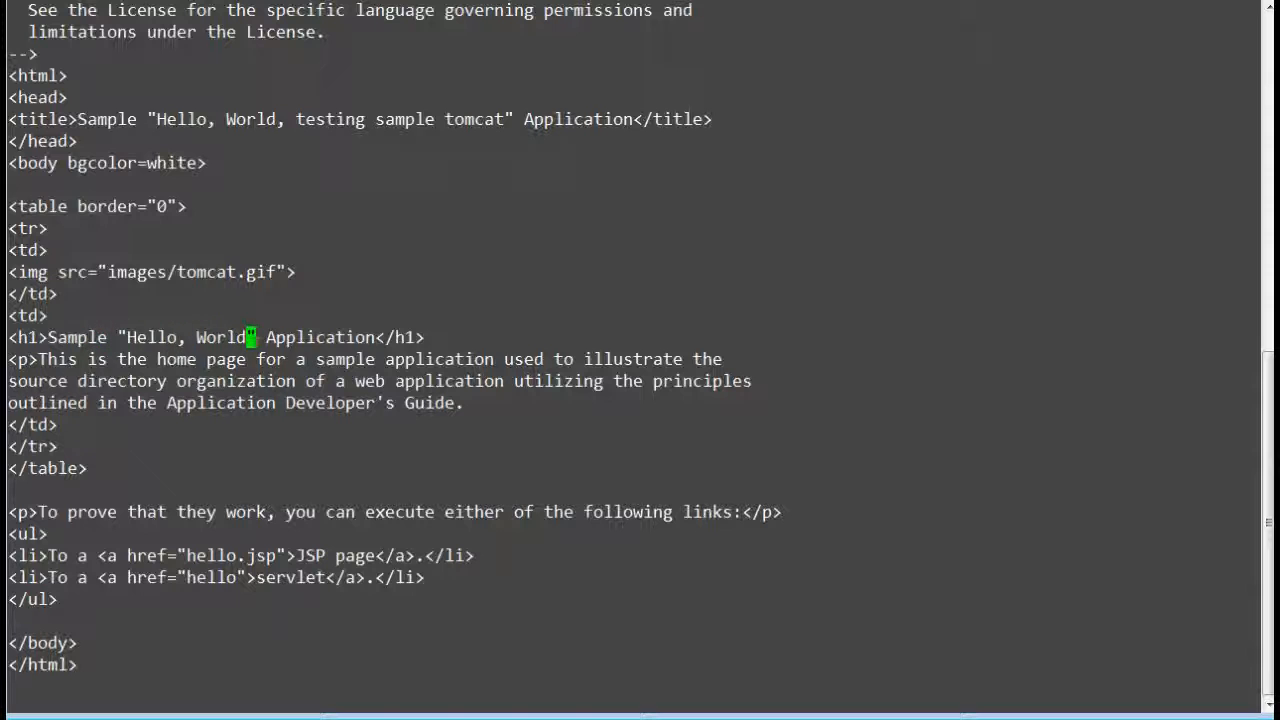
key(i)
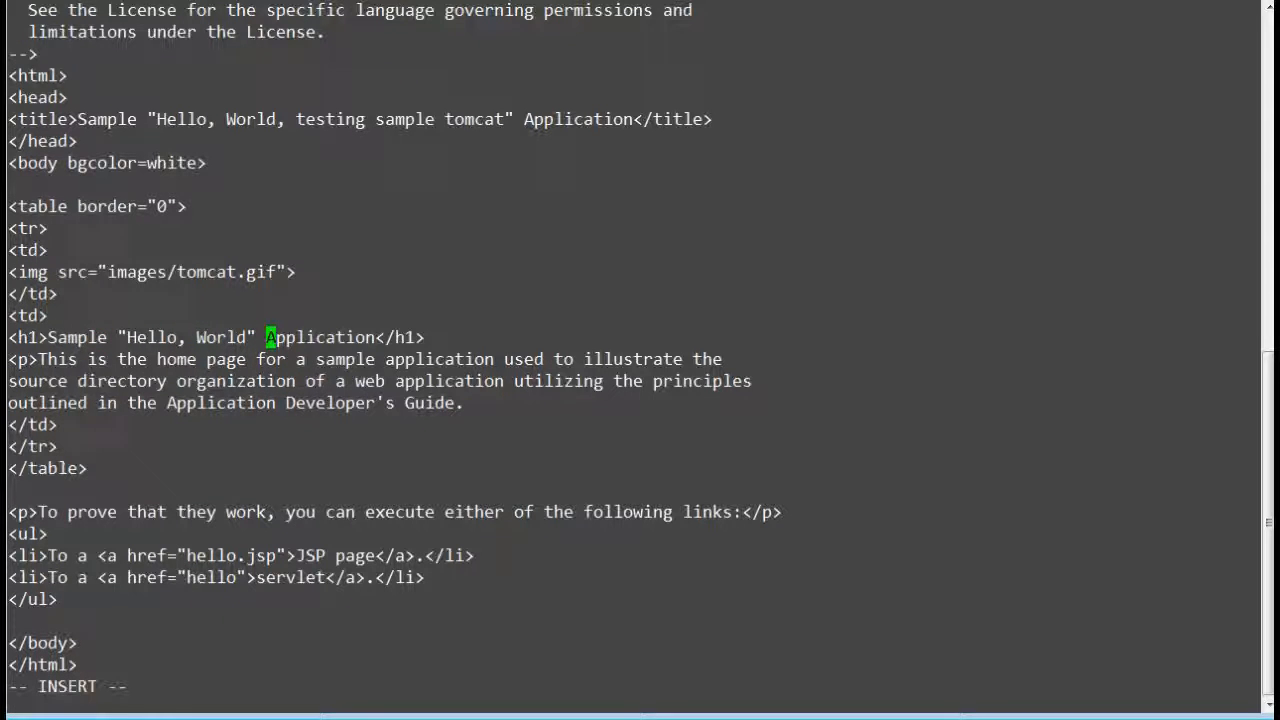
text(testing web)
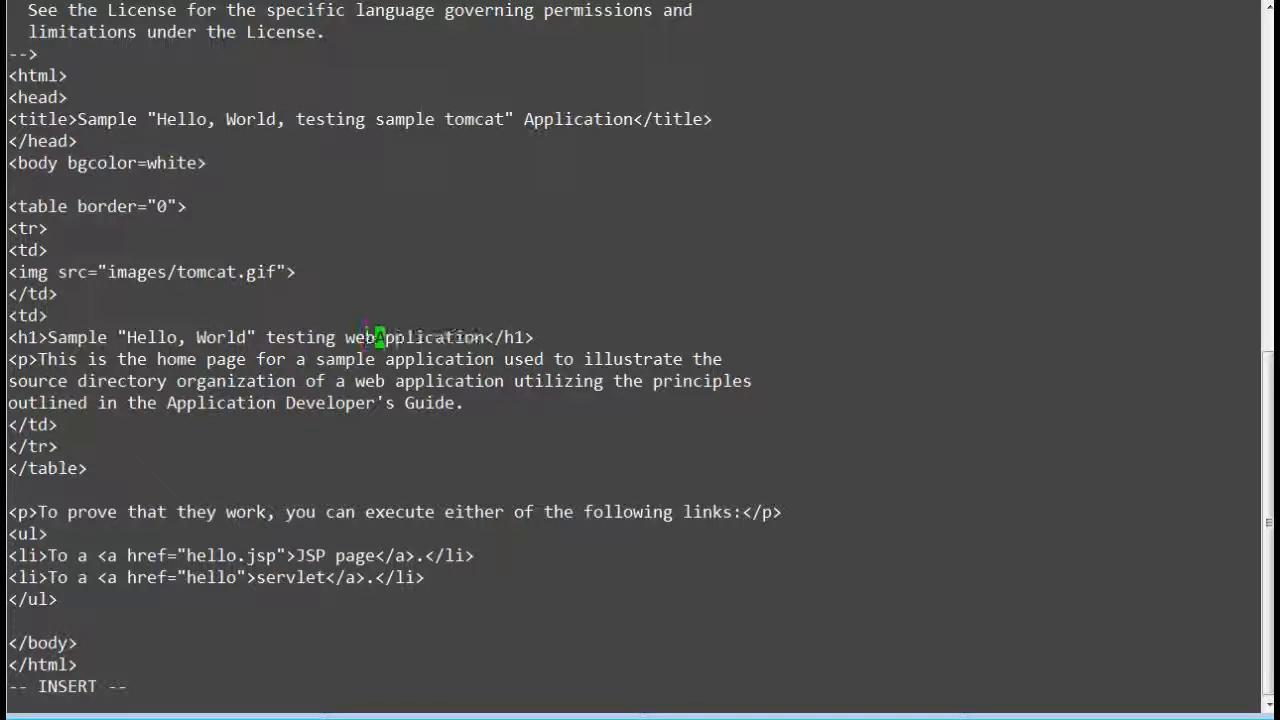
text(sample page)
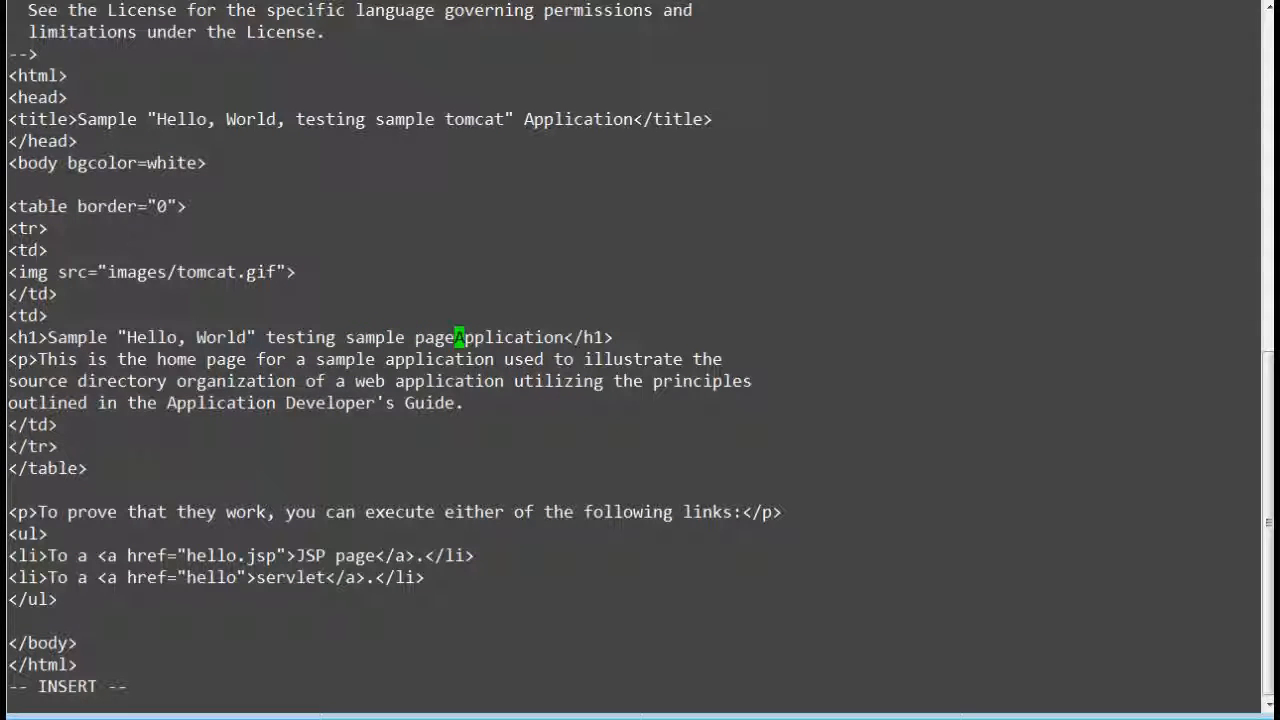
text(")
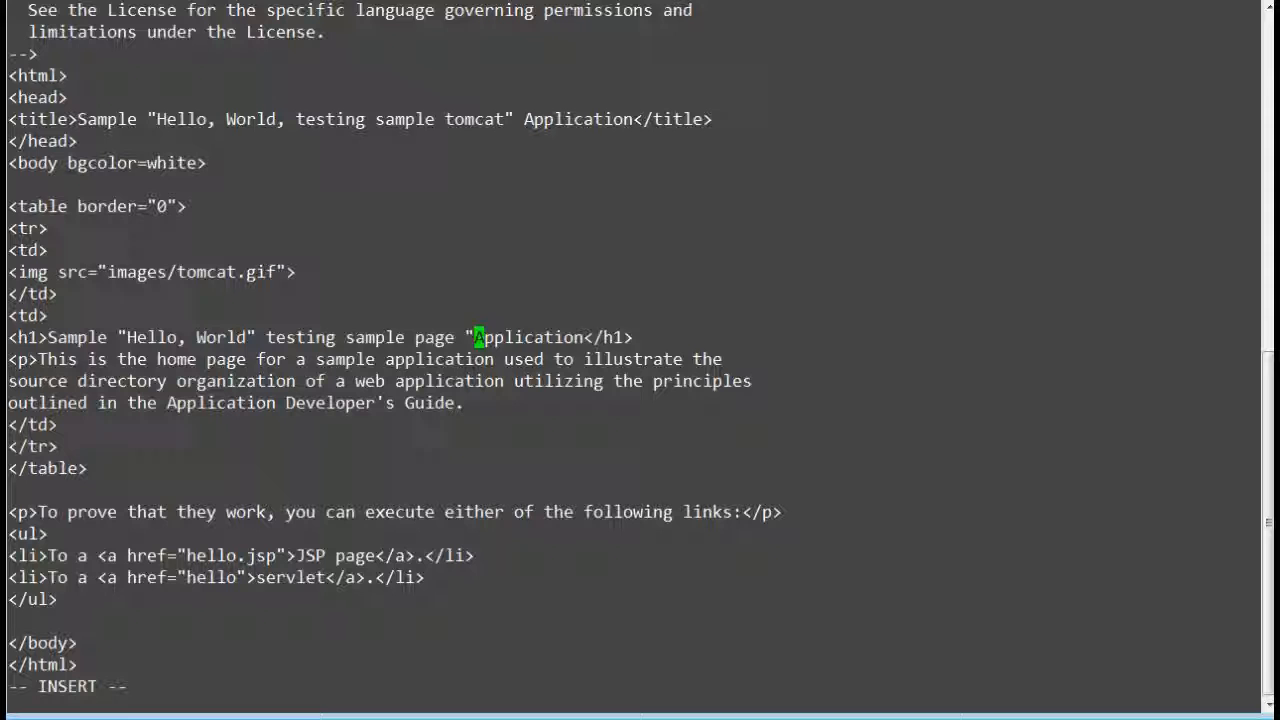